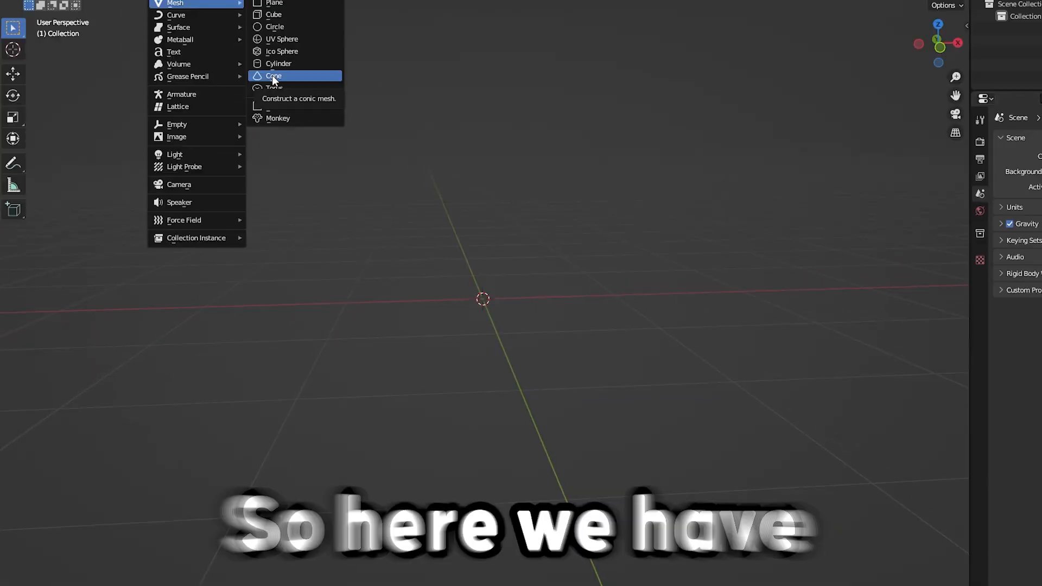
Add a cone mesh to the empty Blender scene via Add > Mesh > Cone
left_click(273, 75)
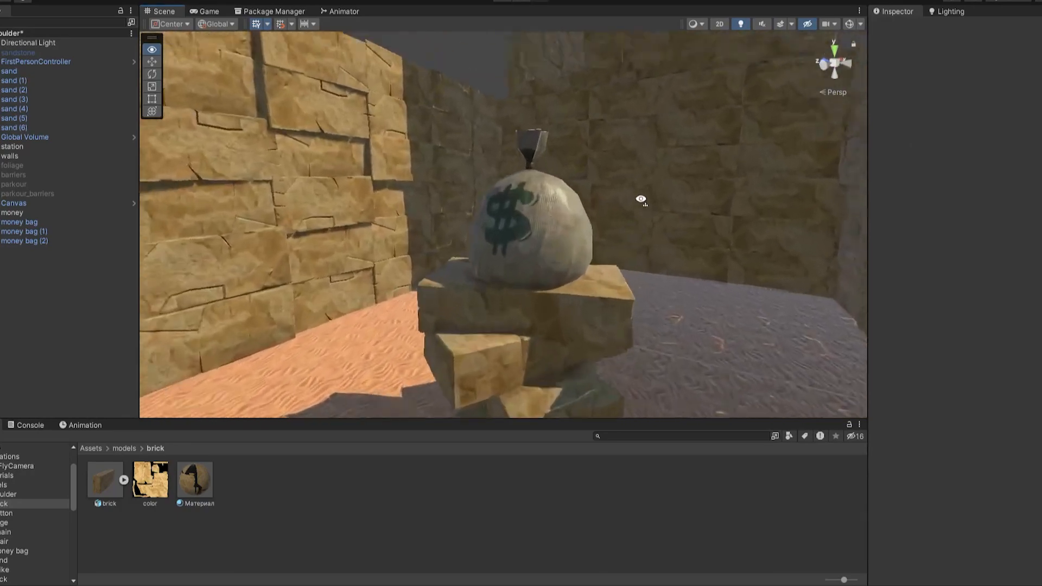
Place the money bag on a stack of sandstone bricks inside the walls
left_click(503, 20)
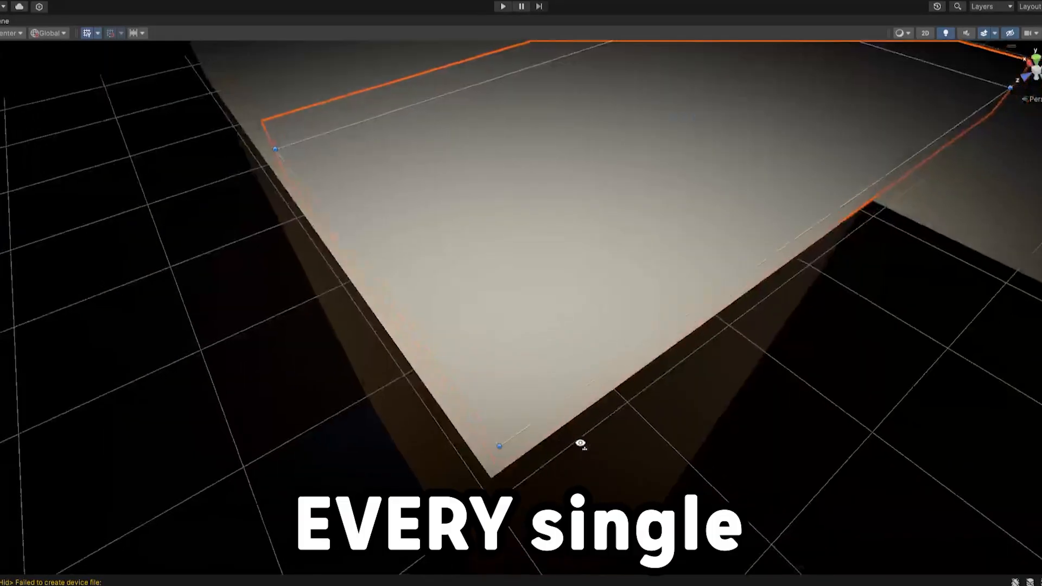
Create a large plane as the floor for the new level
left_click(502, 7)
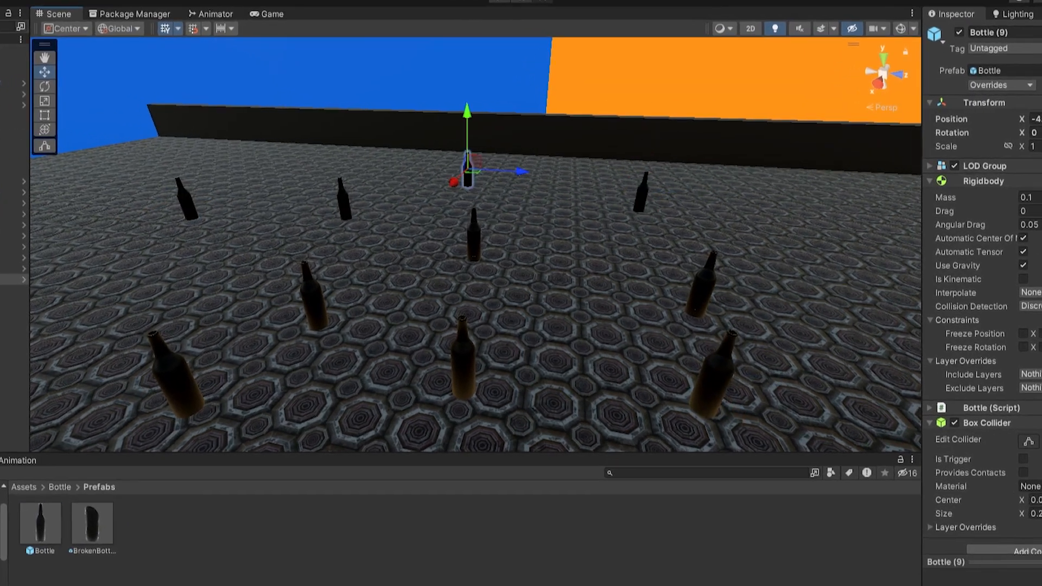
Enter Play mode and play the bottle level to the 'Thanks For Playing!' screen
left_click(503, 20)
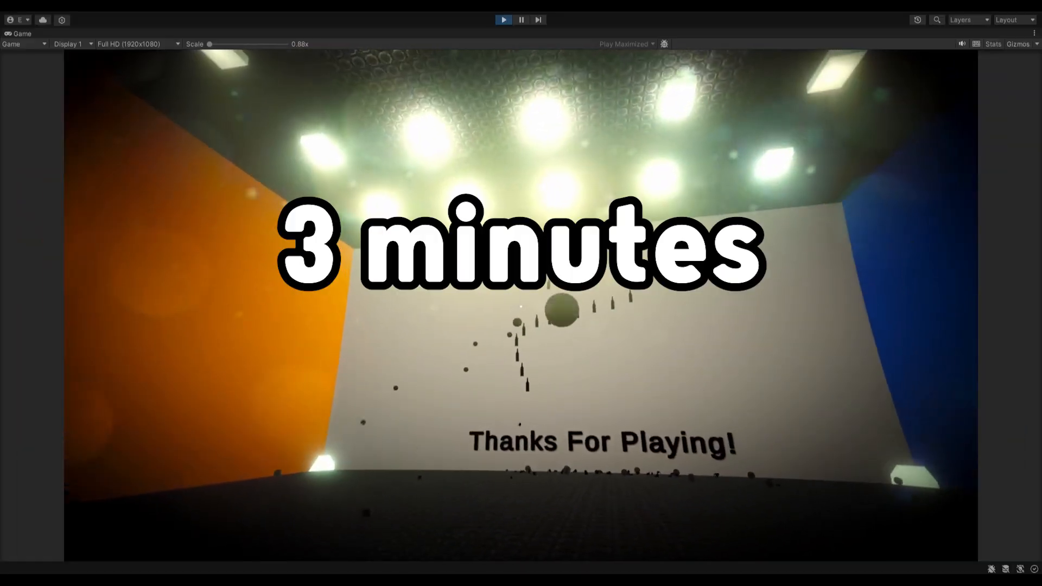